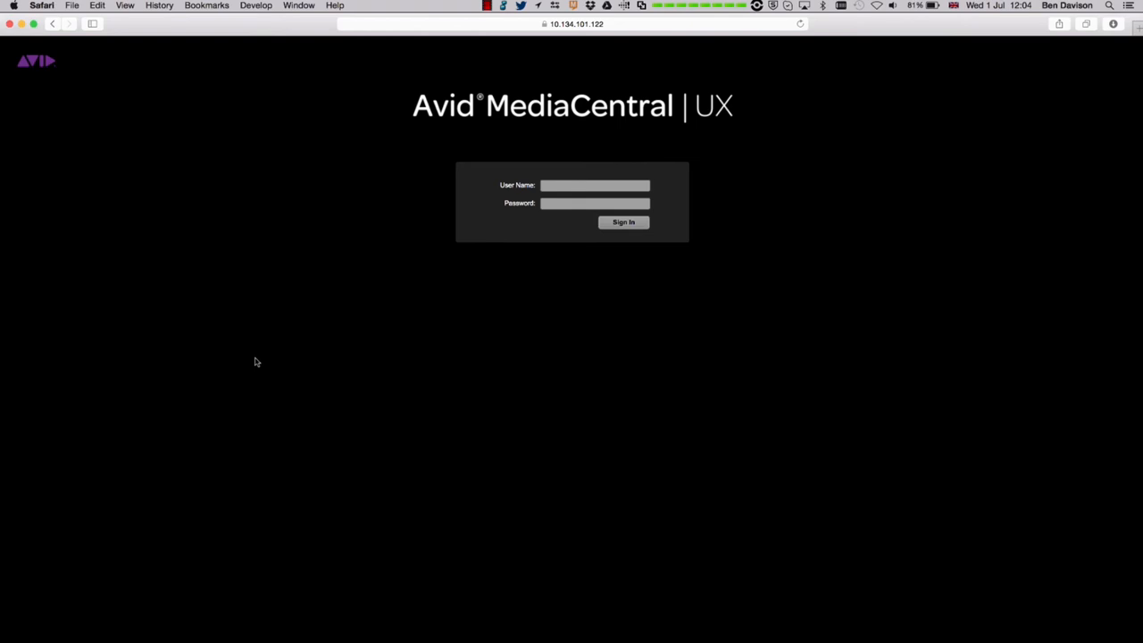
mouse_move(324, 322)
type("ben")
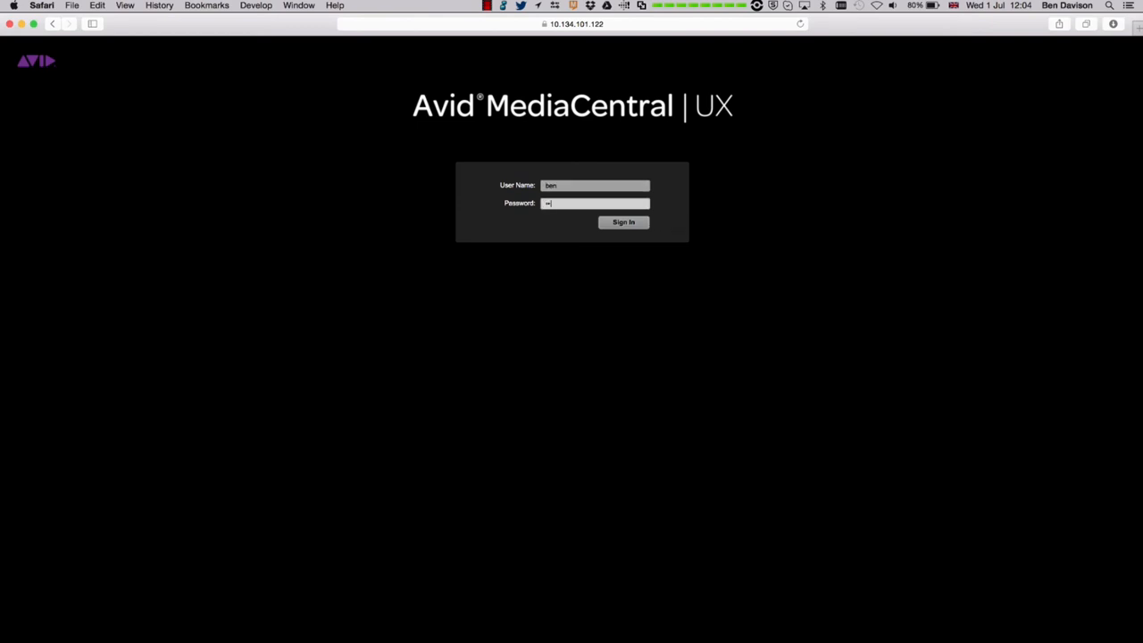
Submit the entered user name and password to sign in to MediaCentral UX
left_click(623, 222)
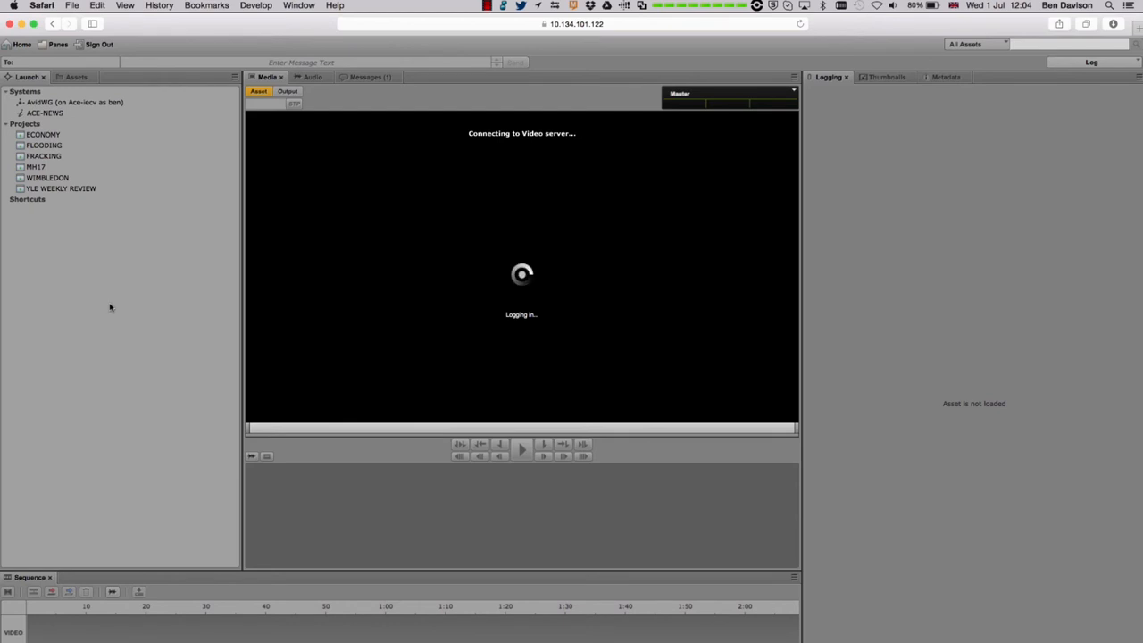